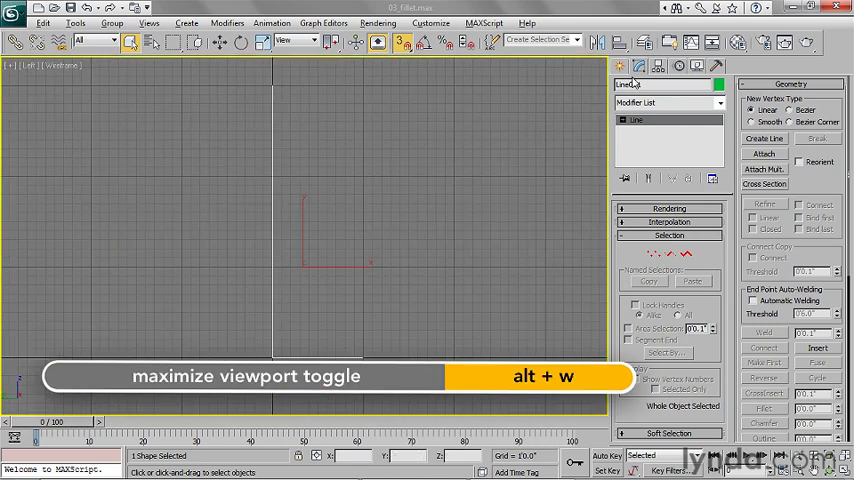
Maximize the Left viewport with Alt+W so it fills the workspace
key(alt+w)
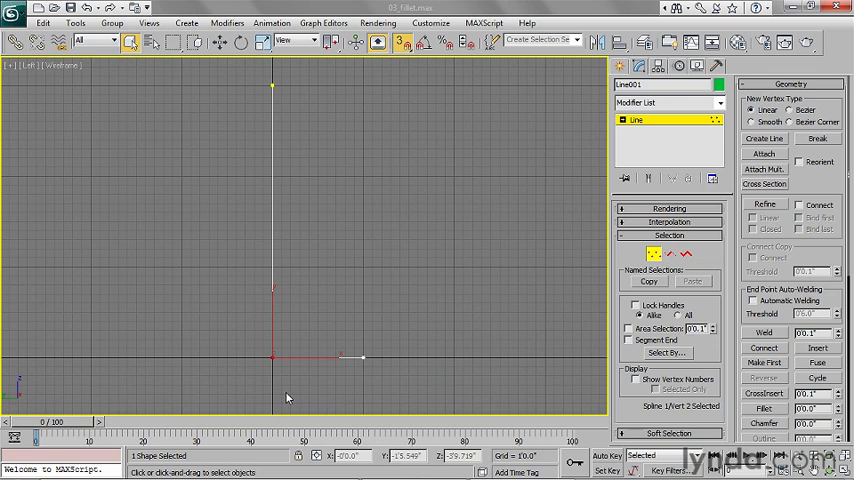
mouse_move(600, 340)
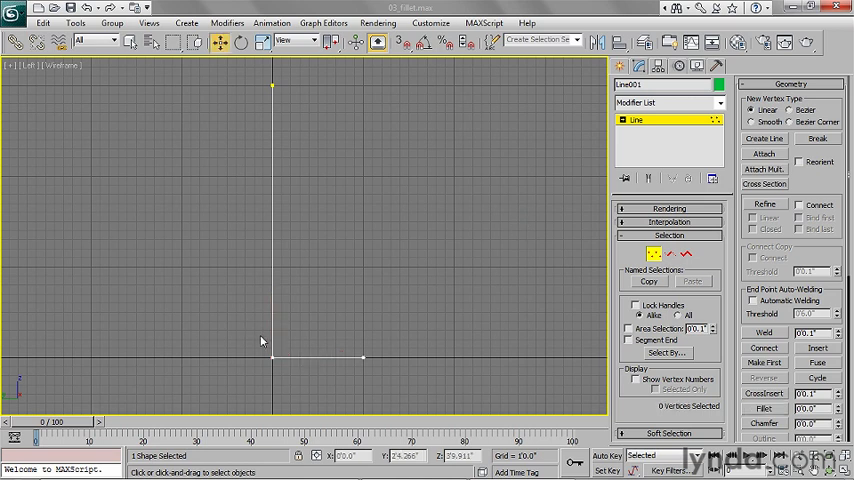
Select the corner vertex at the bottom of the L-shaped spline
click(272, 357)
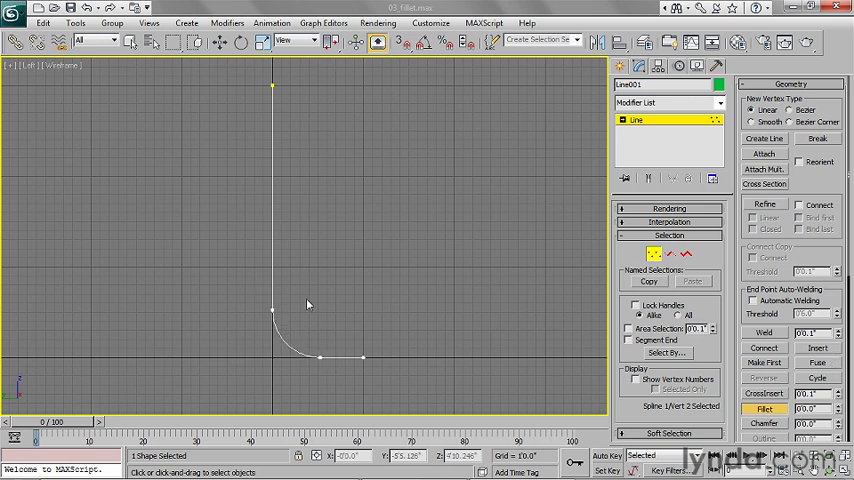
mouse_move(332, 186)
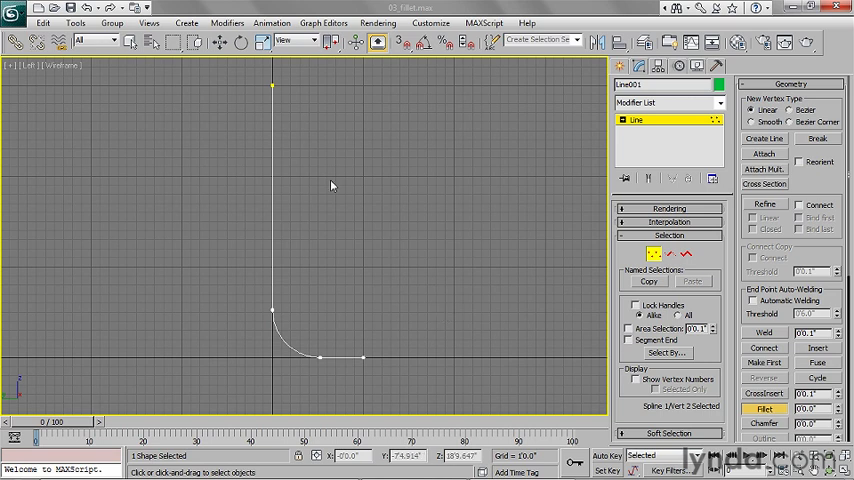
mouse_move(376, 365)
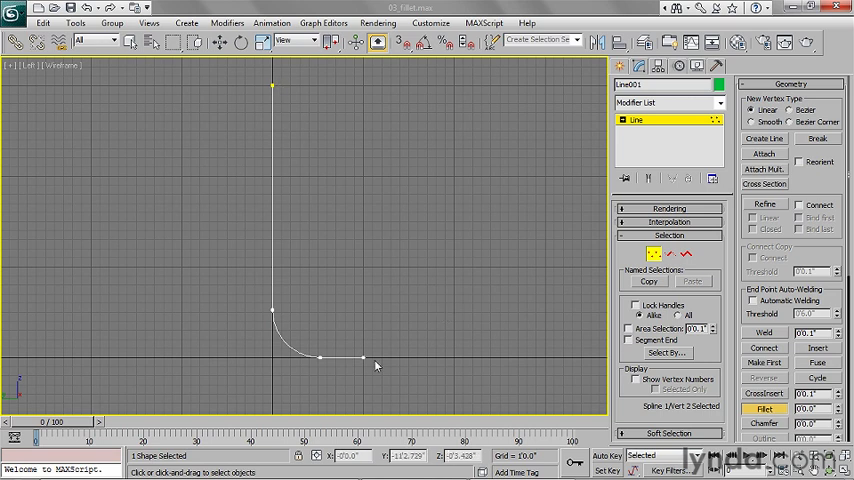